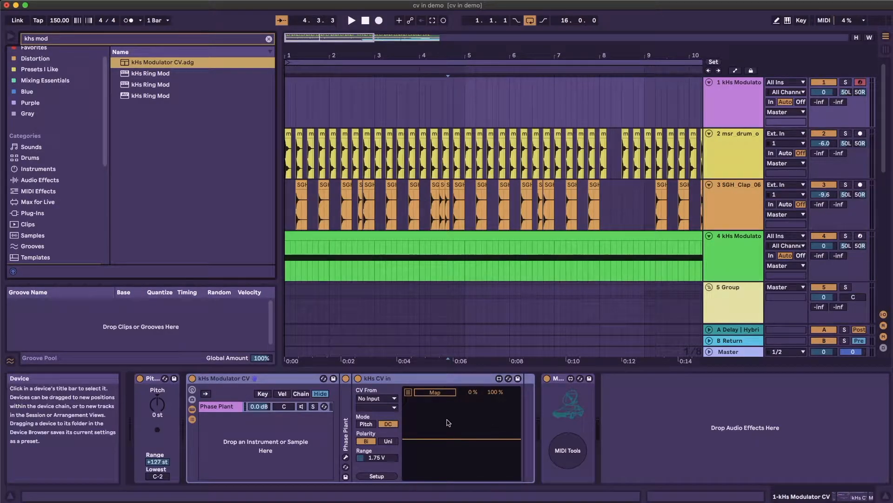
# Set kHs CV In's CV From source to the 1-kHs Modulator track.
pyautogui.click(376, 397)
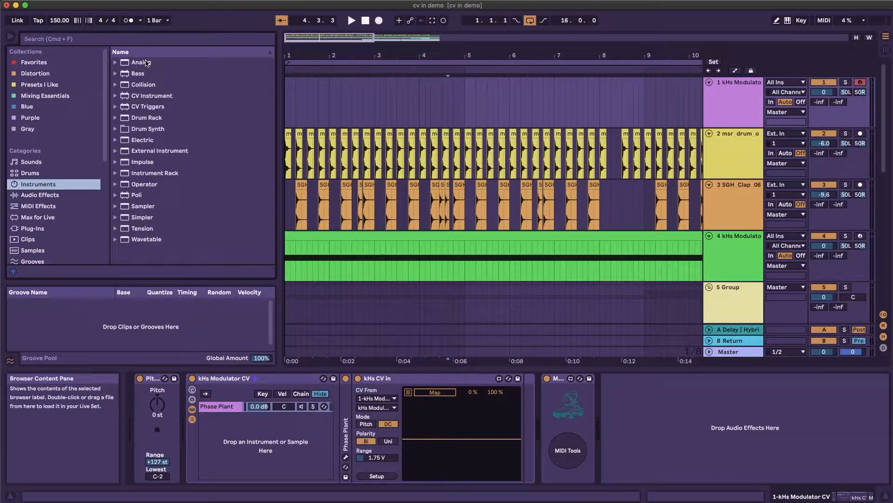
# Show the Phase Plant plugin window from its chain in the Modulator CV rack.
pyautogui.click(141, 62)
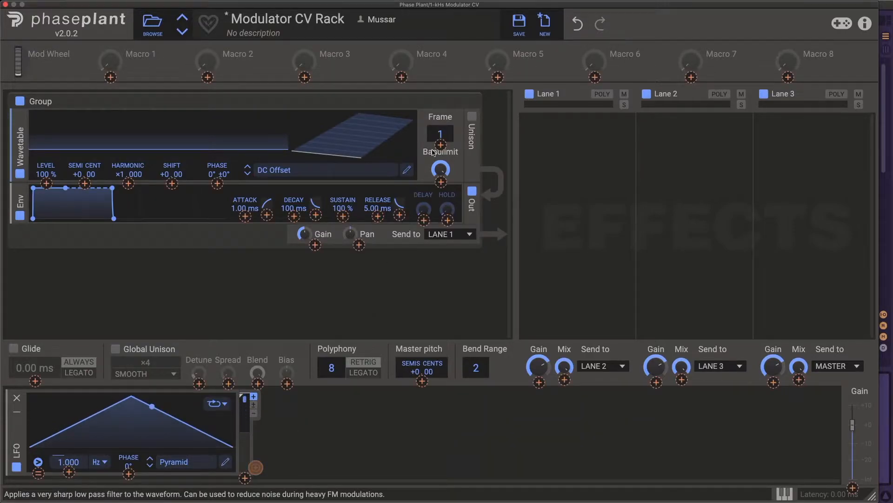
# Add Analog from the Instruments browser as a second chain in the Modulator CV rack.
pyautogui.moveTo(254, 467); pyautogui.dragTo(440, 146)
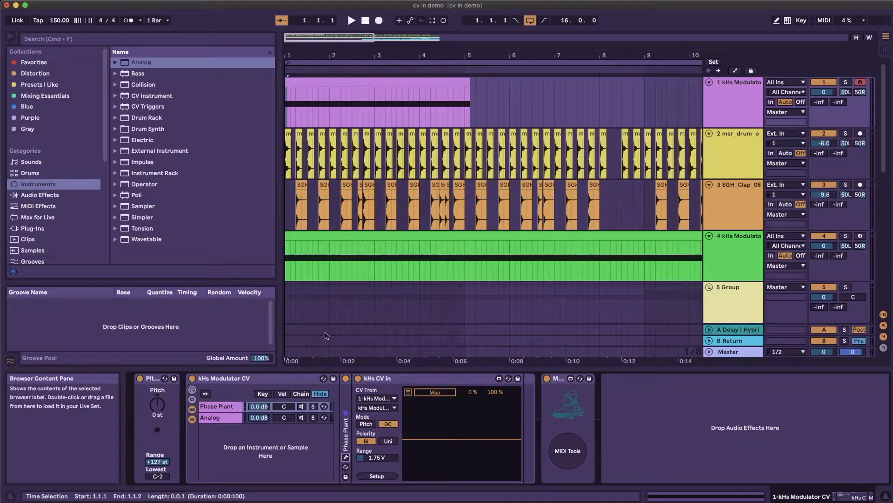
pyautogui.click(434, 392)
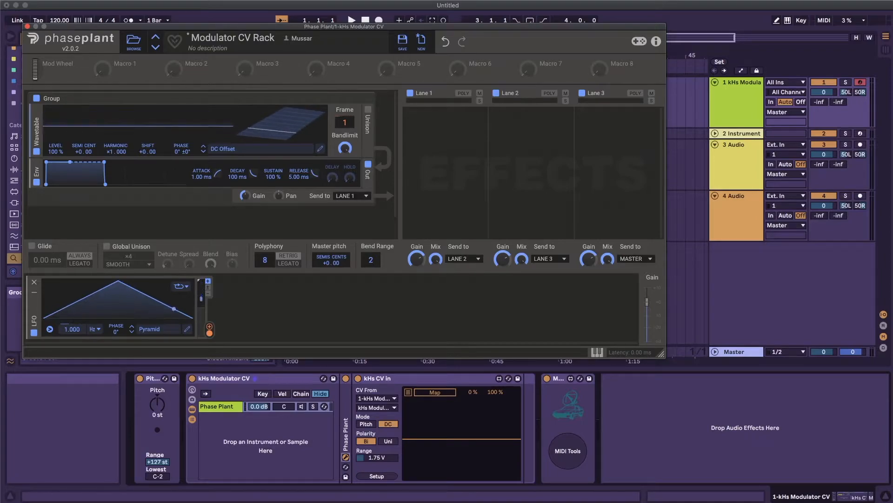
pyautogui.moveTo(372, 462)
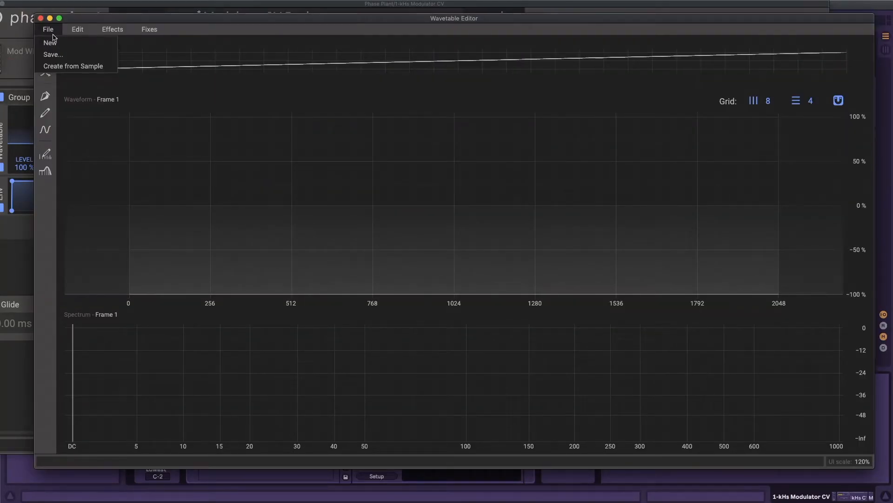
# Create a new wavetable and draw its last frame (256) as a flat +100% line.
pyautogui.click(45, 113)
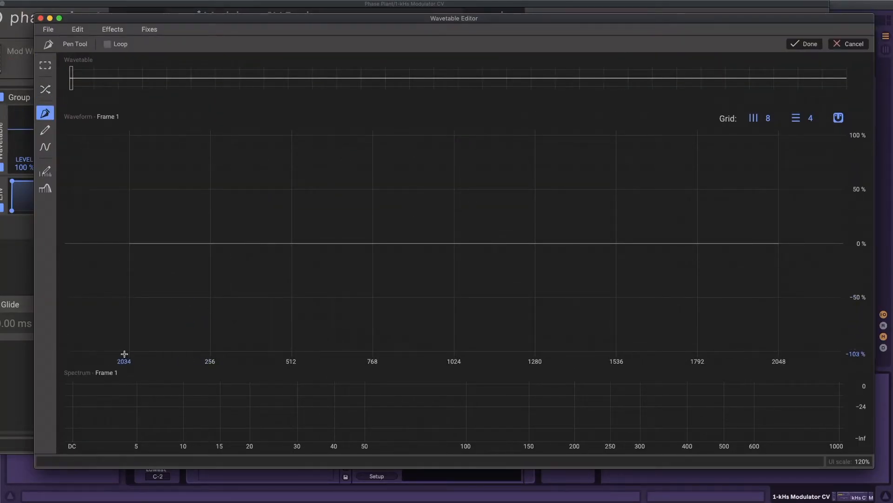
pyautogui.click(124, 351)
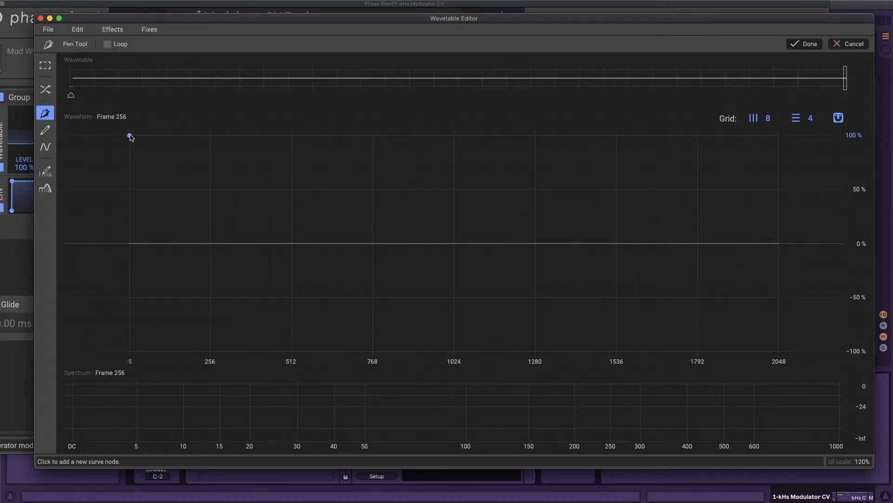
pyautogui.click(130, 136)
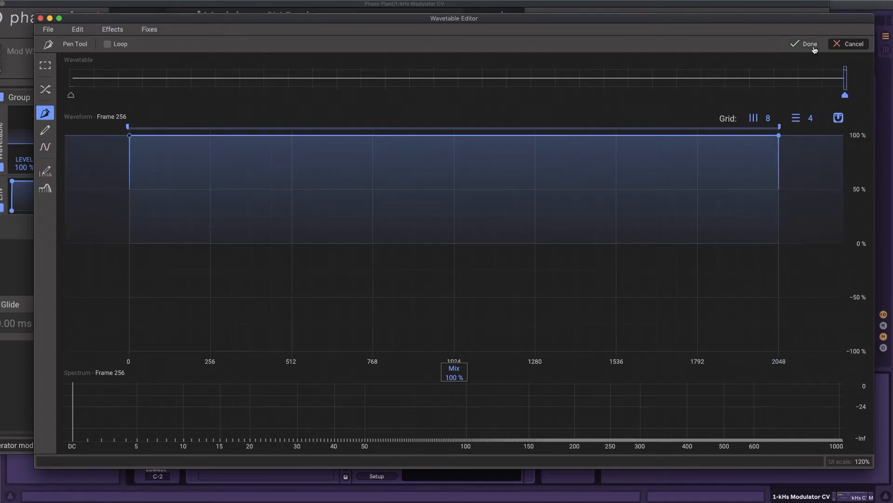
pyautogui.click(44, 169)
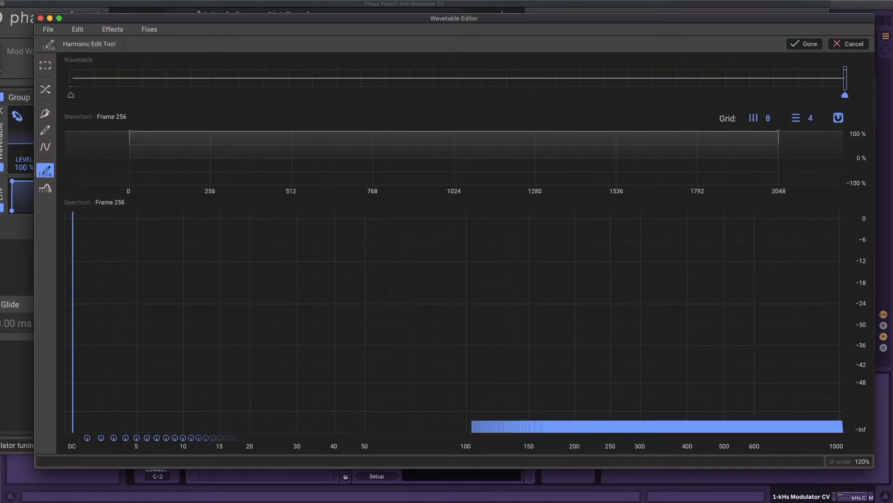